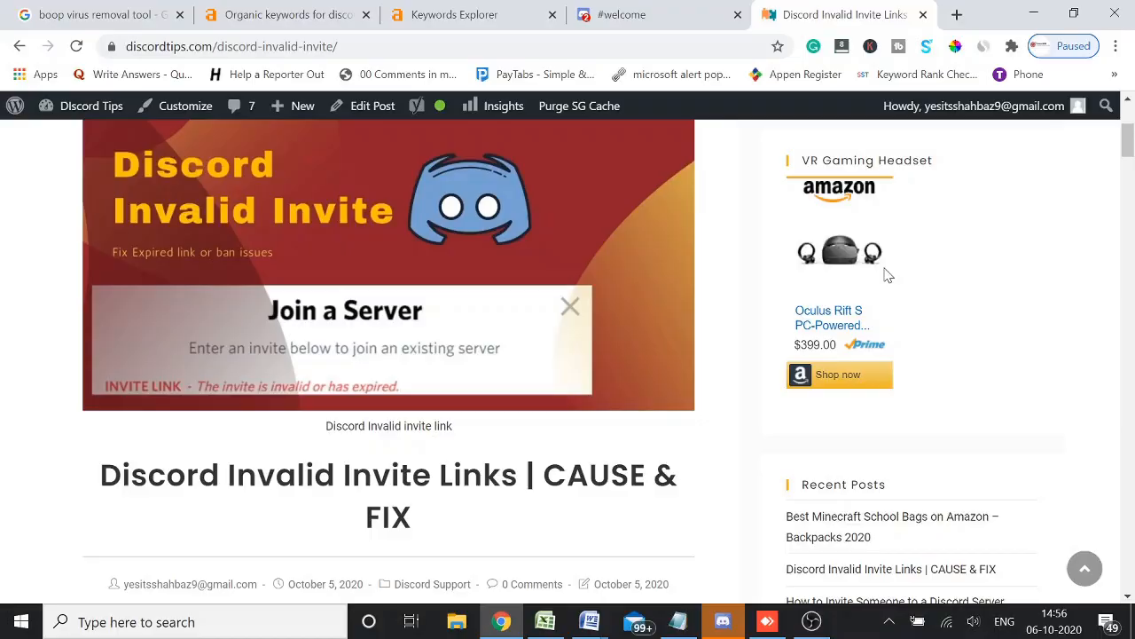
Scroll the discordtips.com article to 'The cause behind Discord Invalid Invite' and its 100-server limit
click(722, 621)
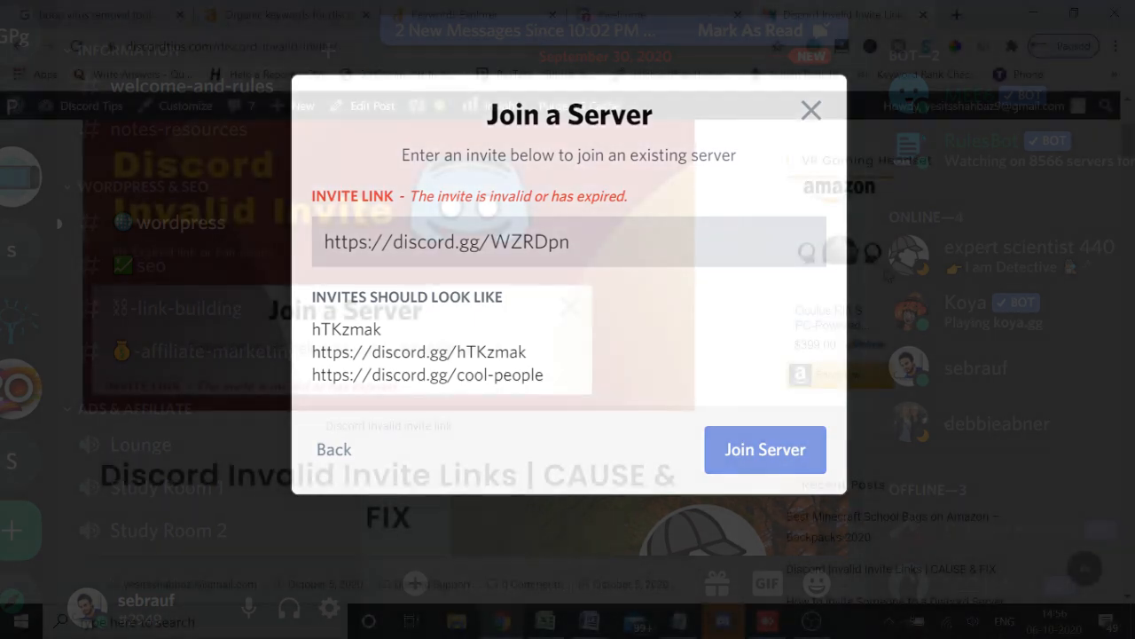
click(810, 110)
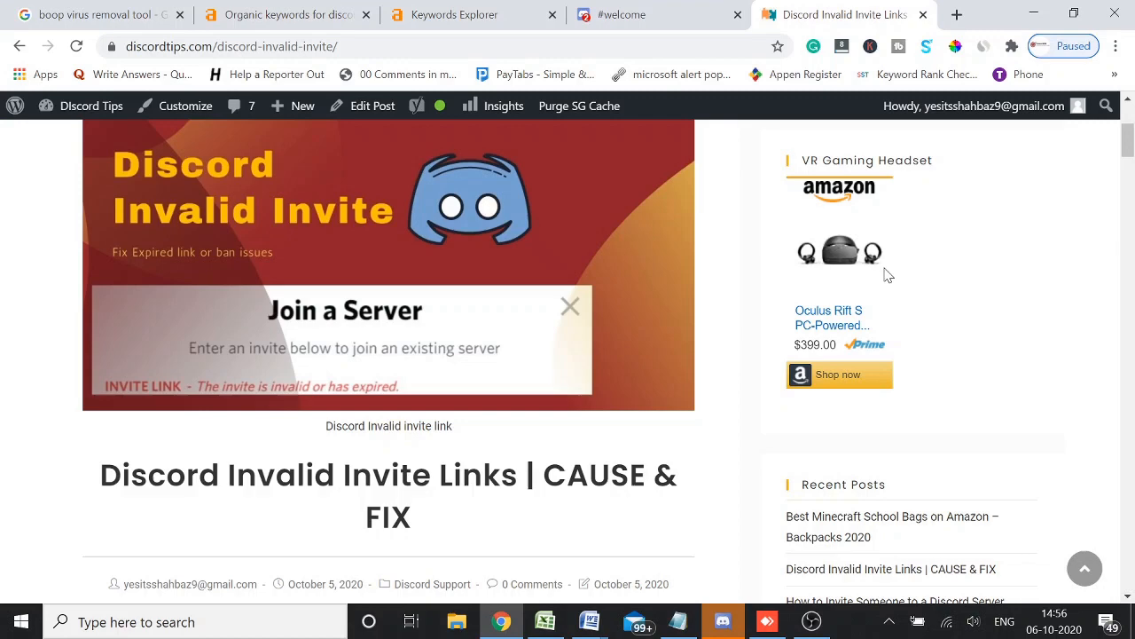
mouse_move(629, 219)
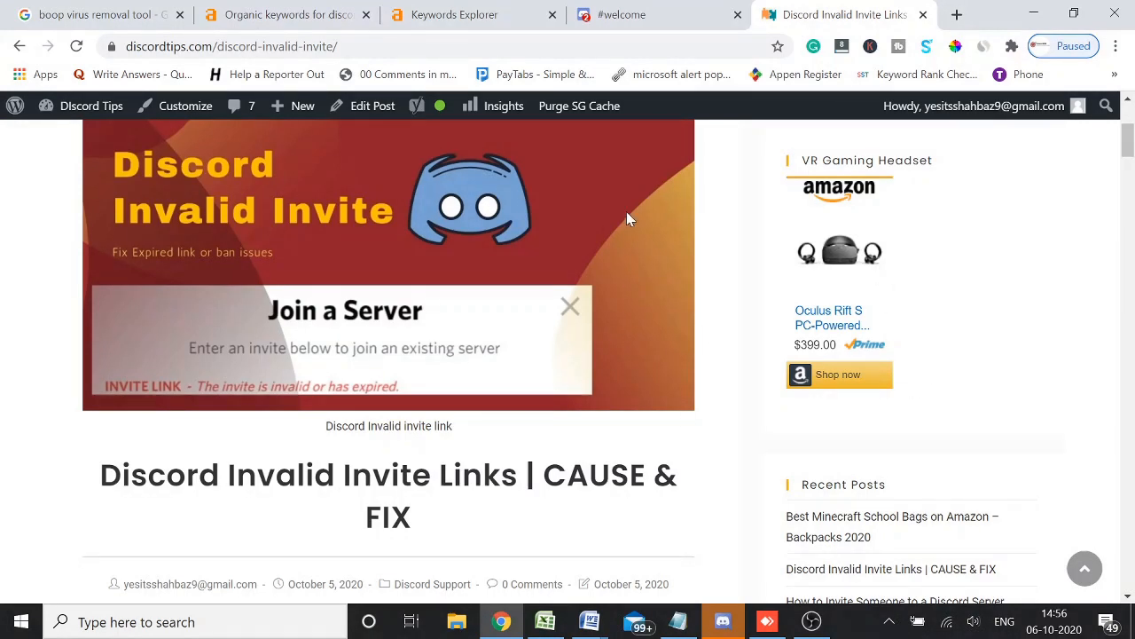
scroll(down, 3)
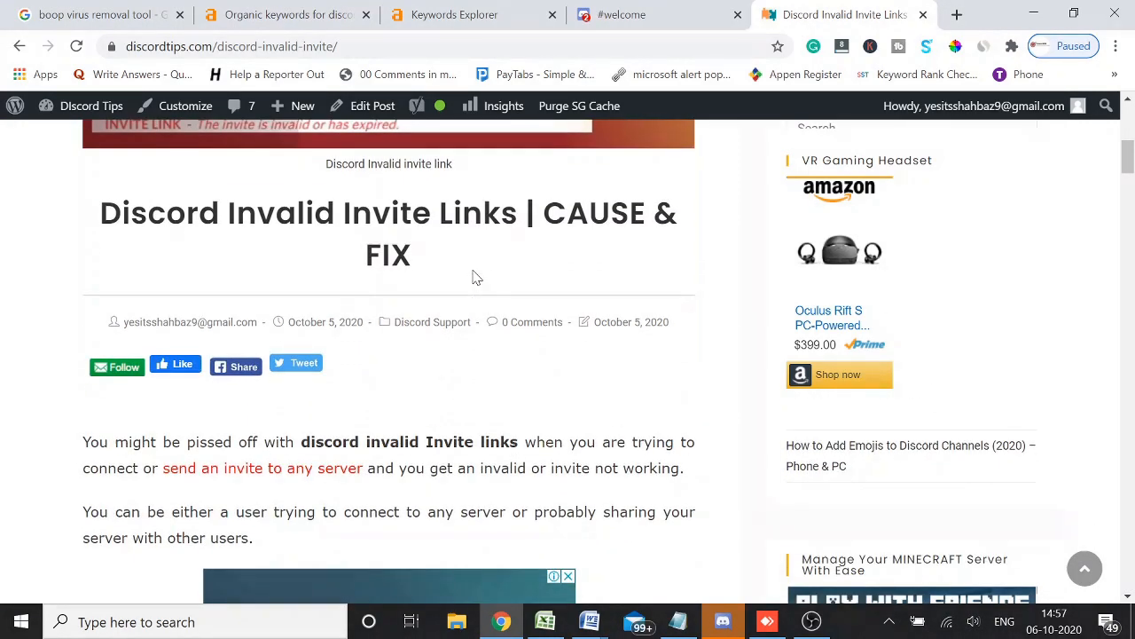
scroll(down, 3)
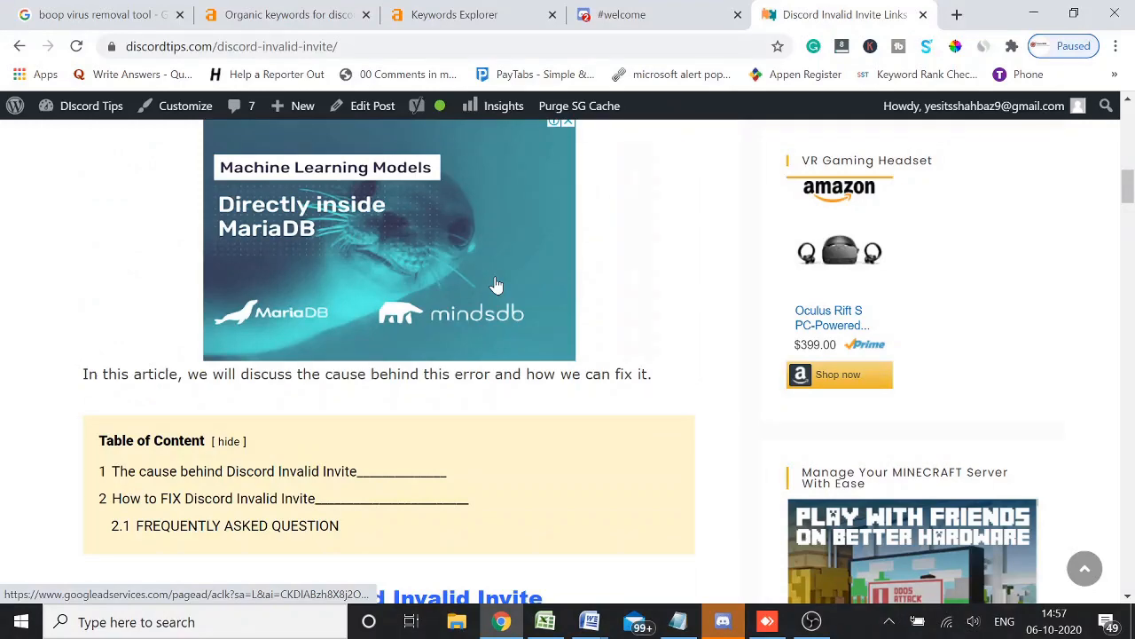
scroll(down, 3)
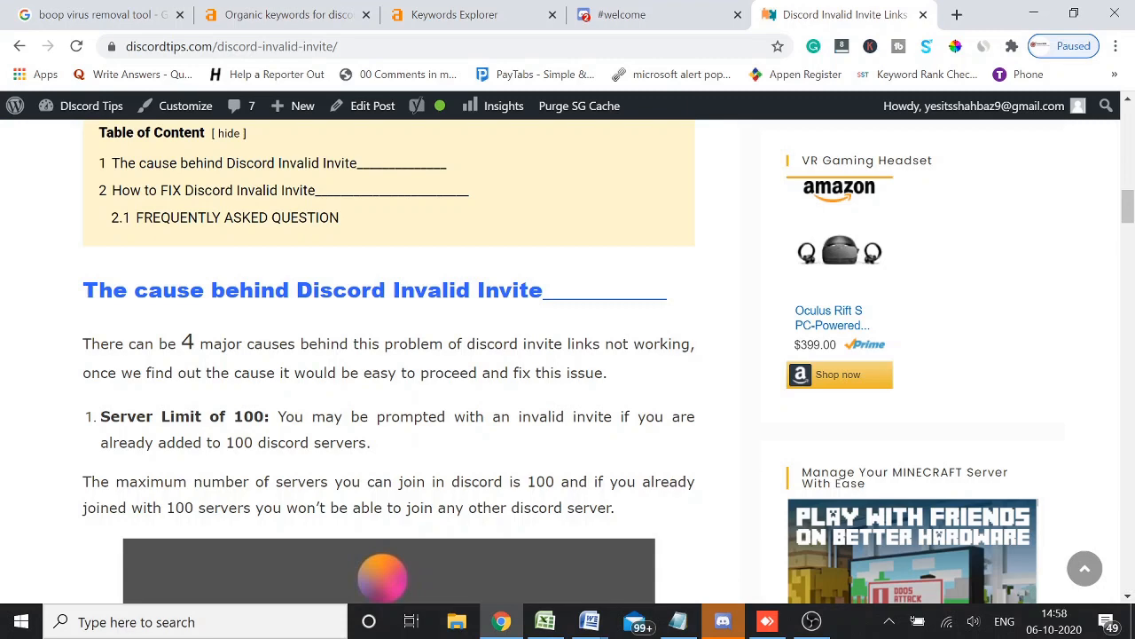
Scroll on to the Invalid Code and Expired Link causes with the expired-invite image
scroll(down, 3)
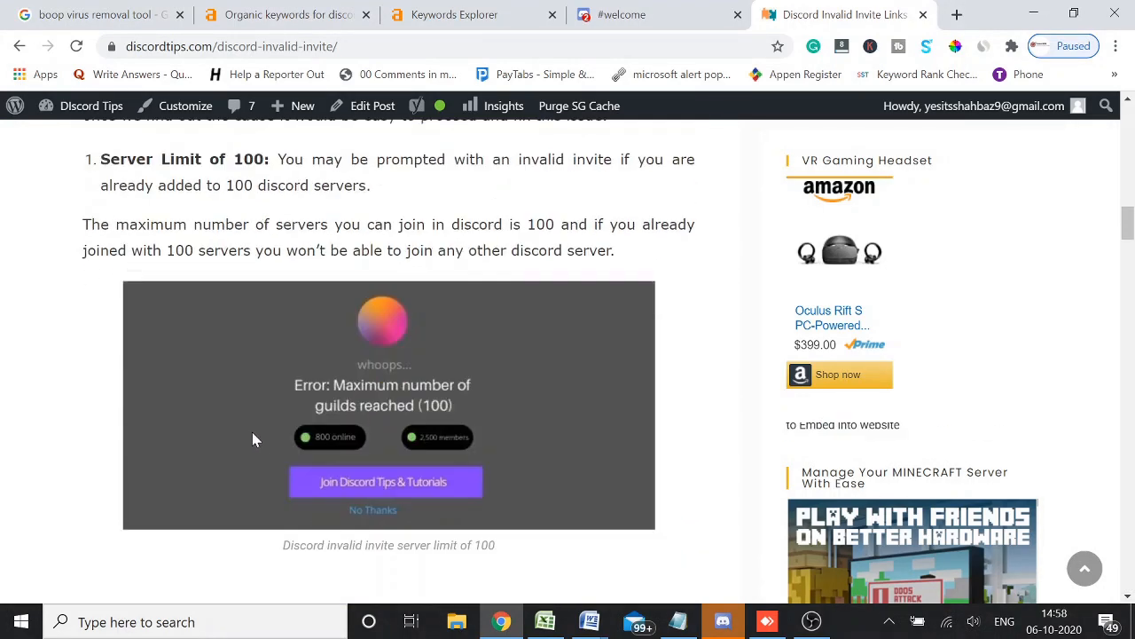
scroll(down, 3)
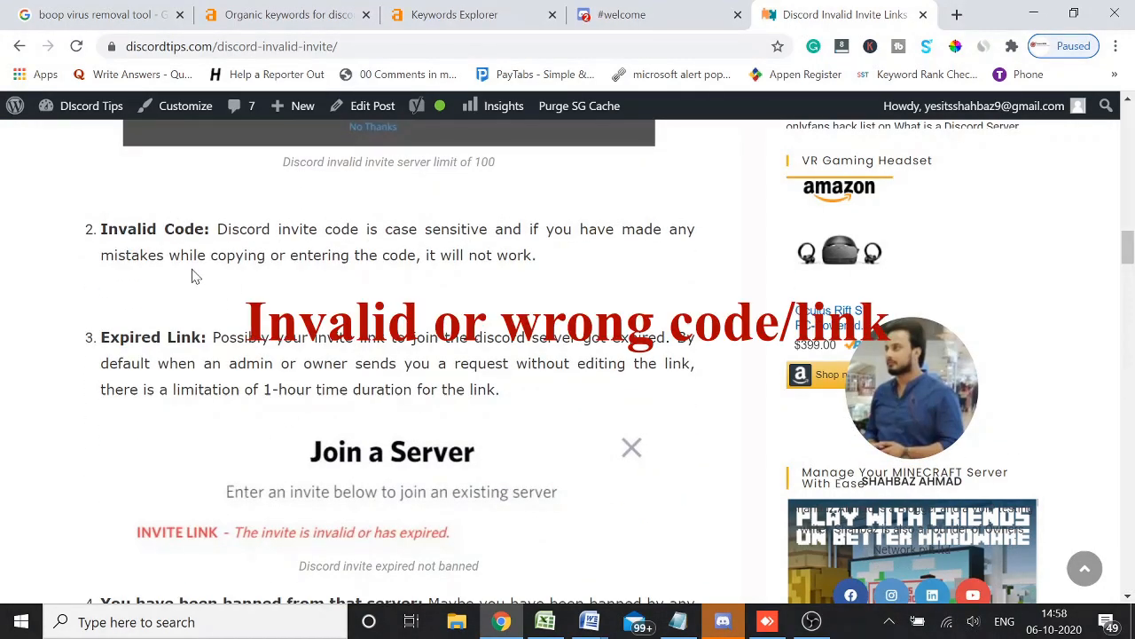
scroll(up, 3)
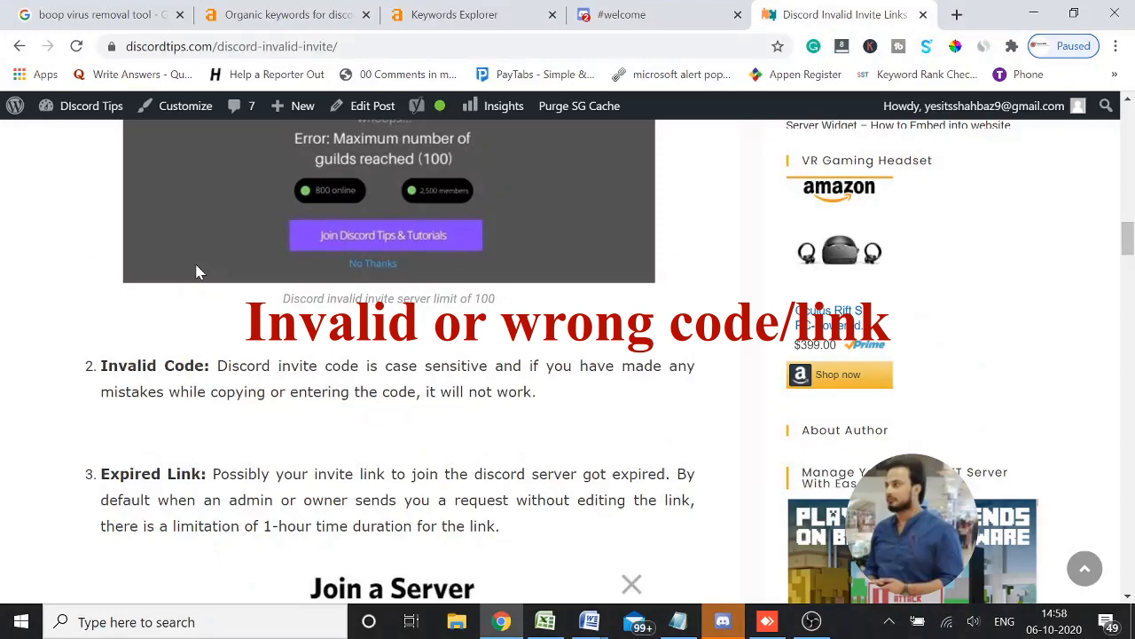
scroll(up, 3)
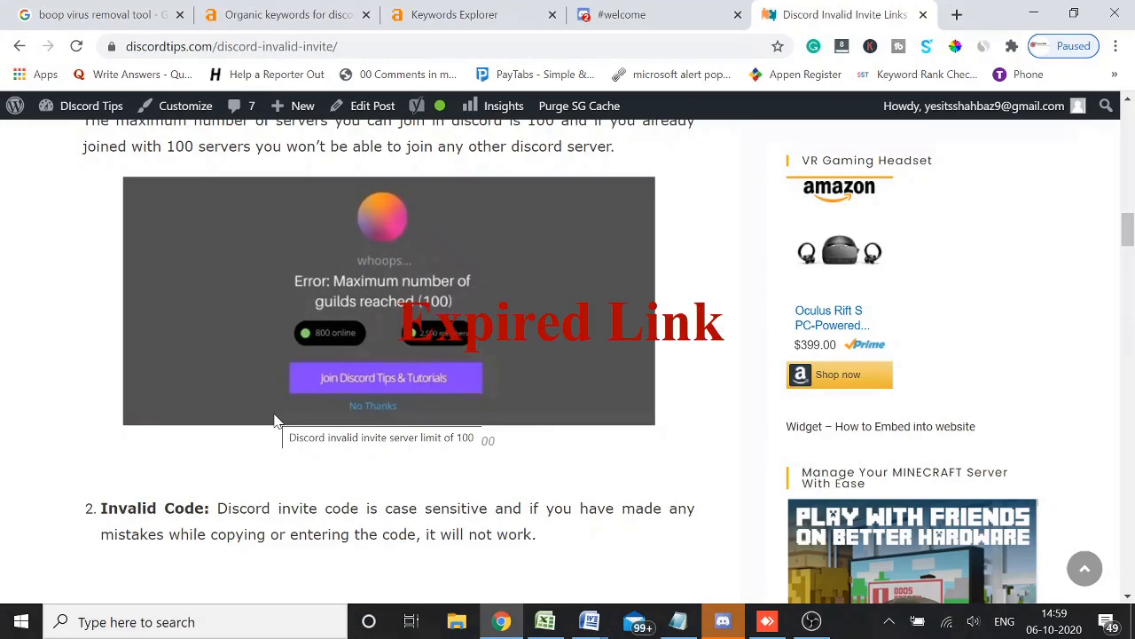
scroll(down, 3)
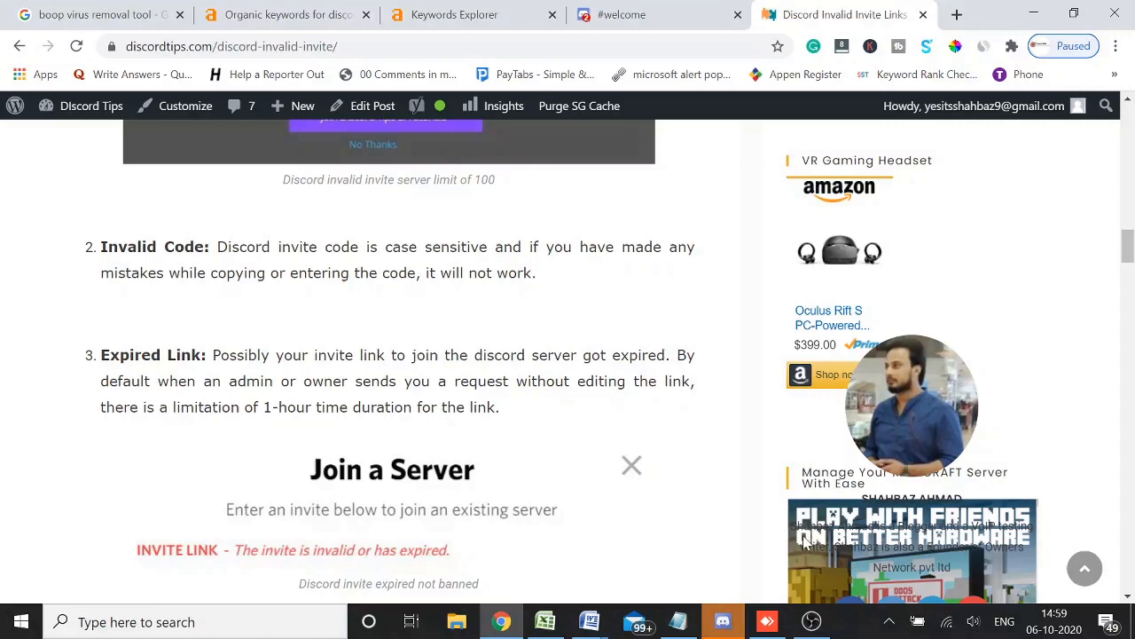
Switch to the Discord tab and open Invite People for the MY gaming server
click(621, 14)
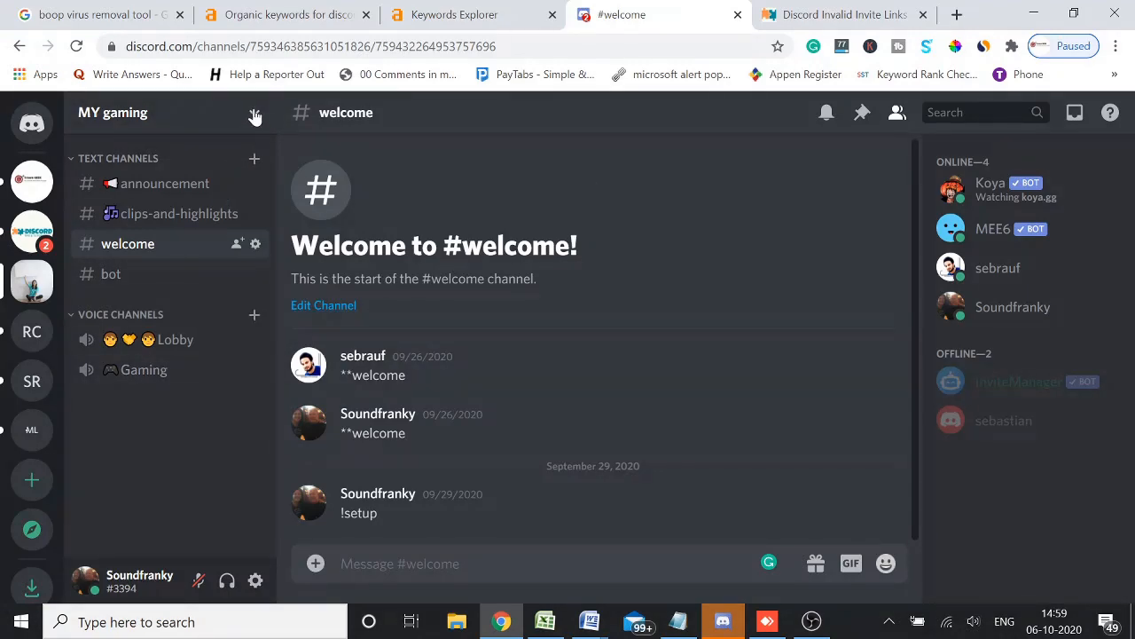
click(256, 112)
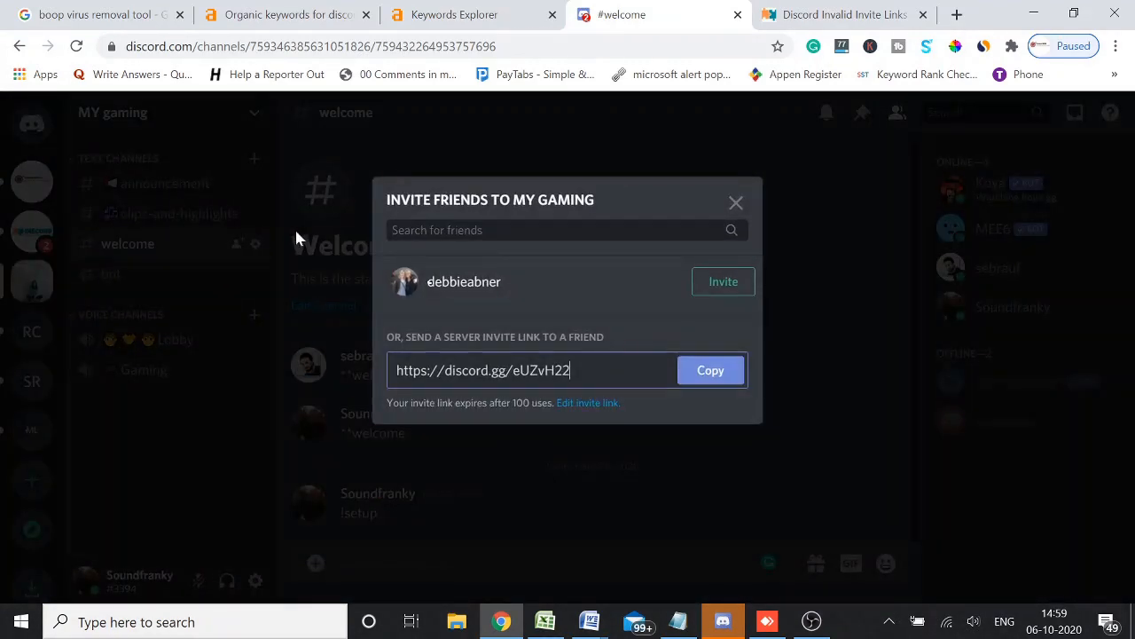
mouse_move(710, 370)
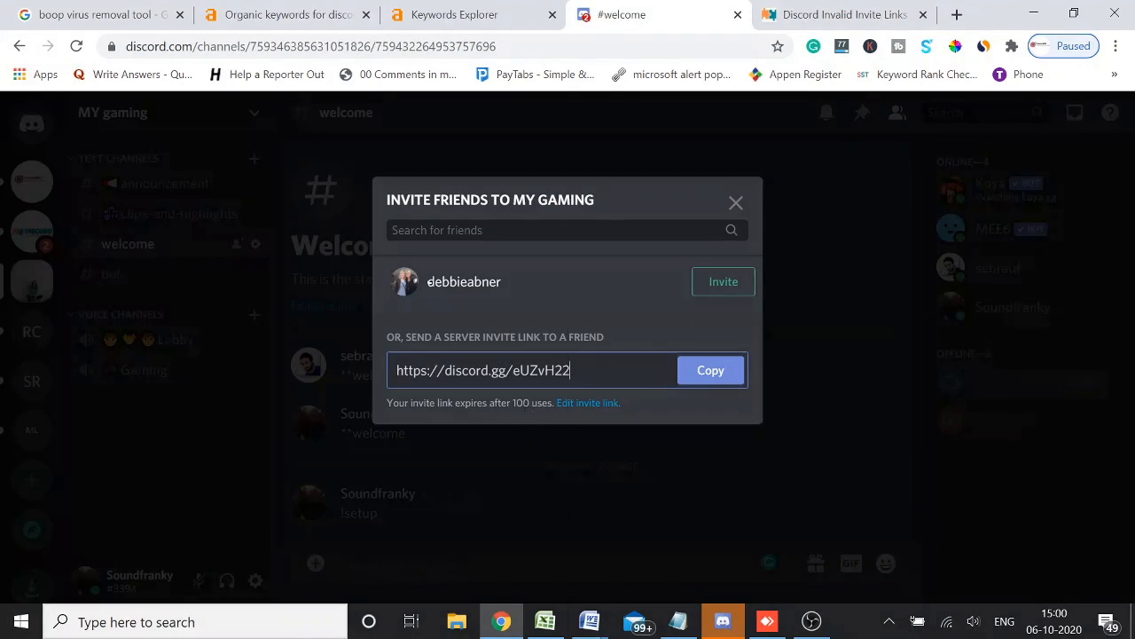
mouse_move(588, 403)
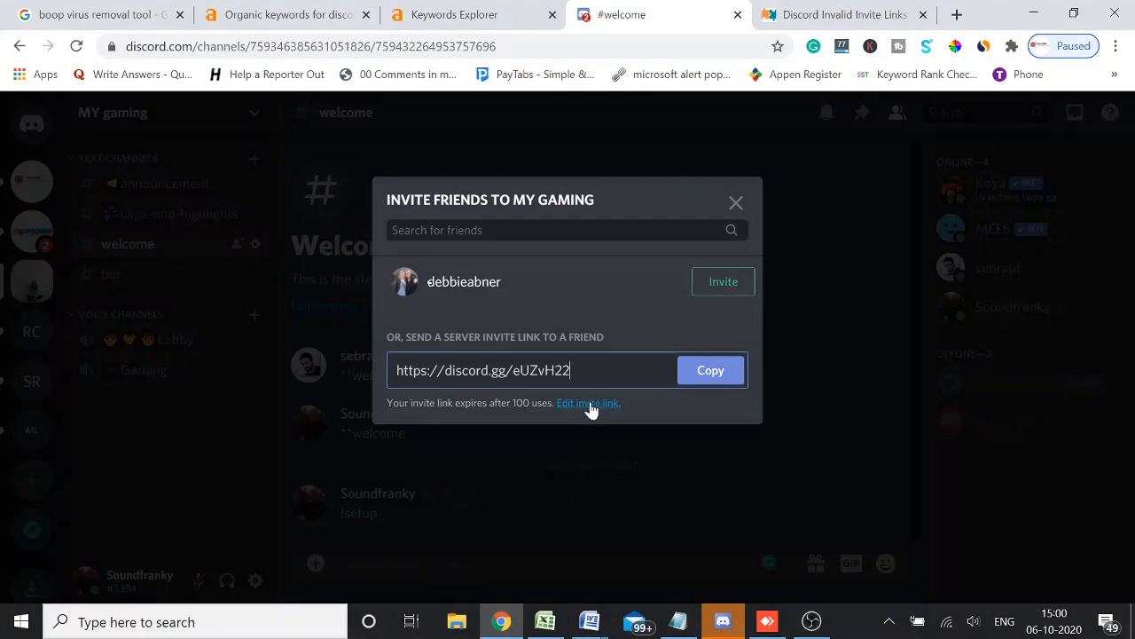
mouse_move(590, 400)
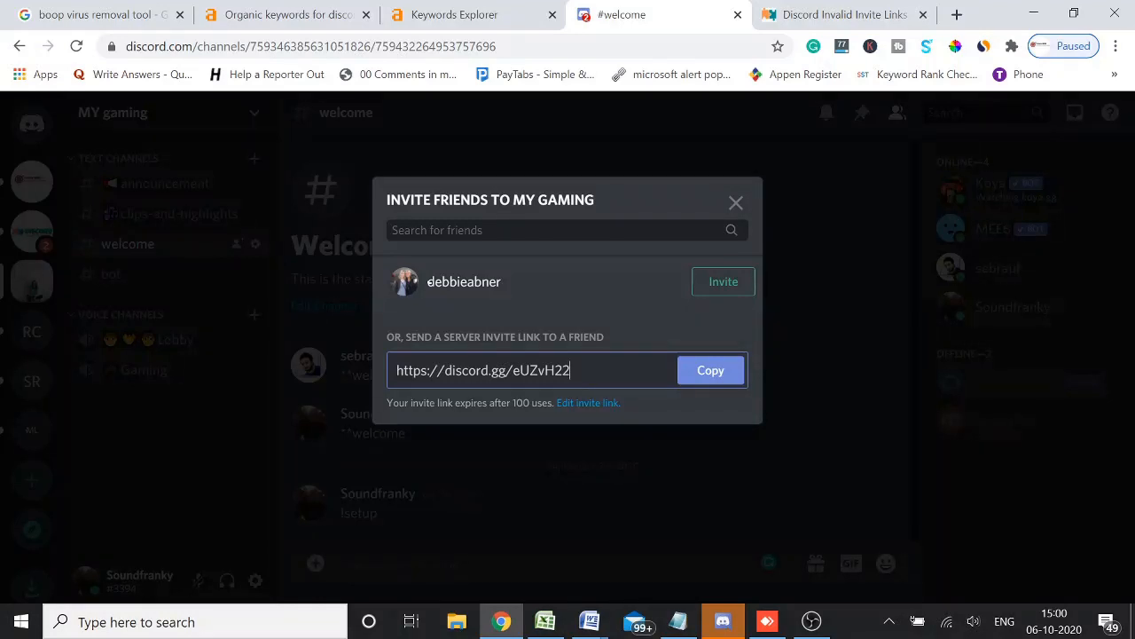
mouse_move(587, 402)
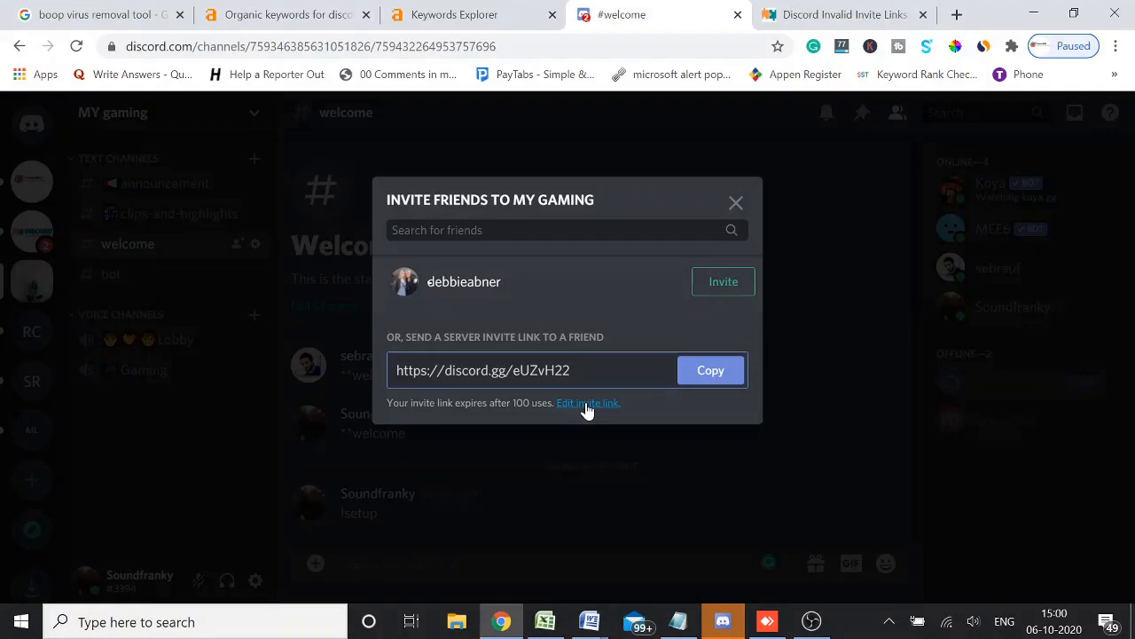
Set the invite link to never expire with 100 uses, close it, and resume the article
click(587, 403)
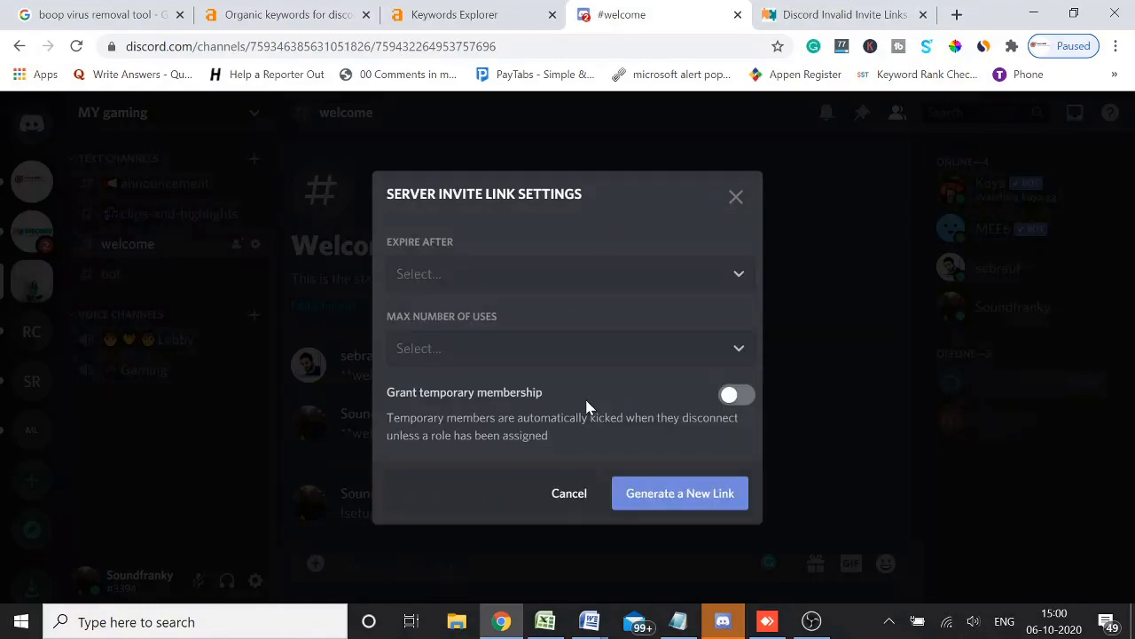
click(568, 273)
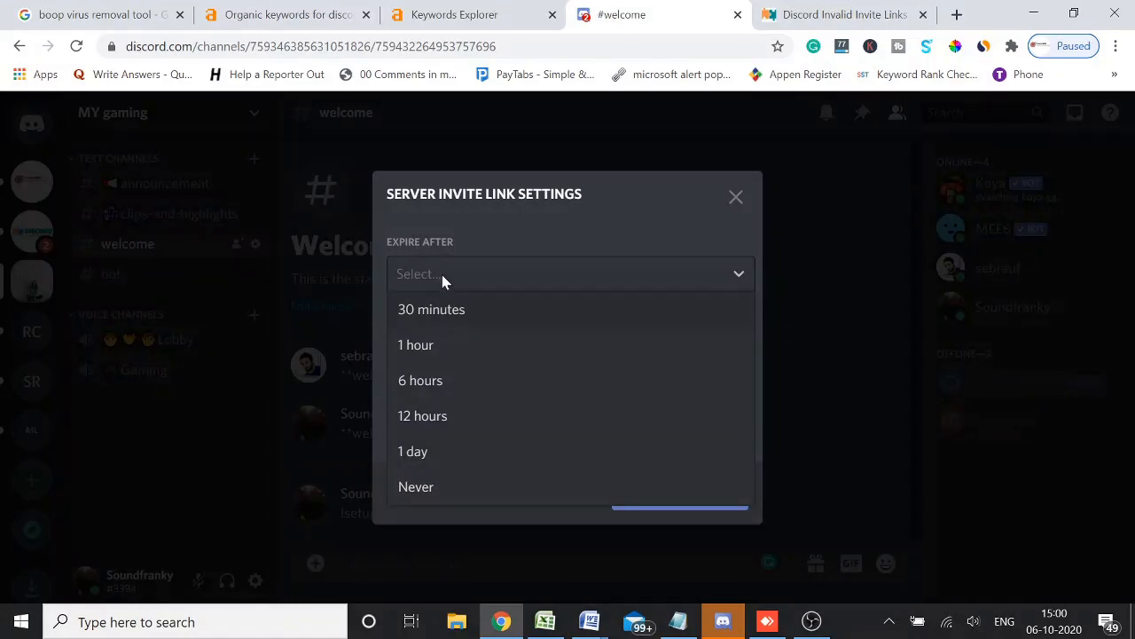
click(416, 486)
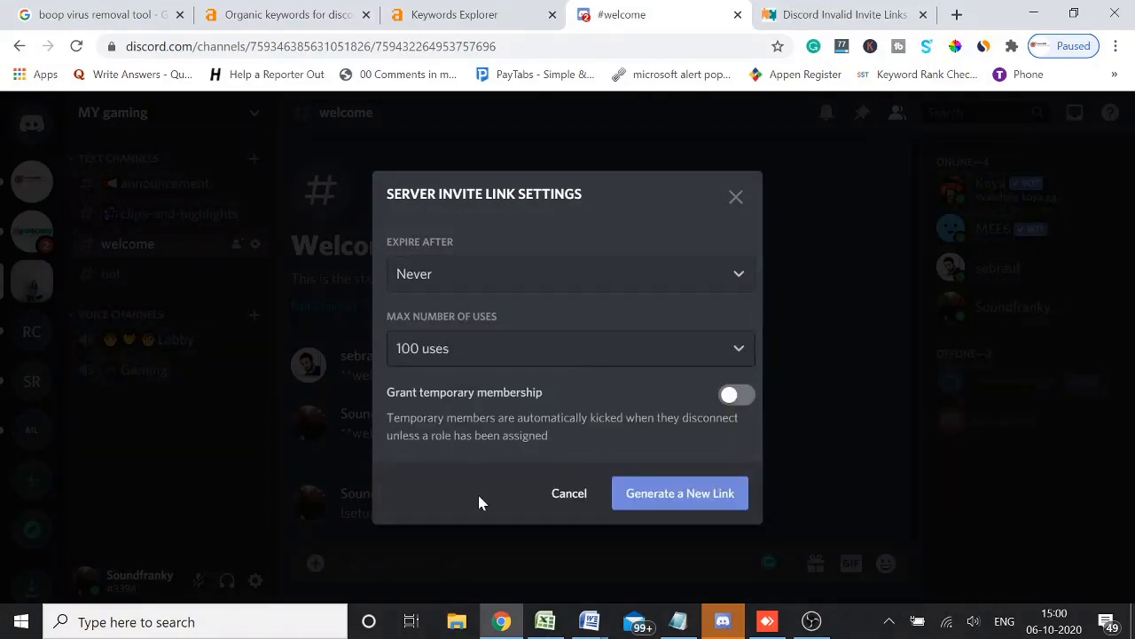
mouse_move(417, 316)
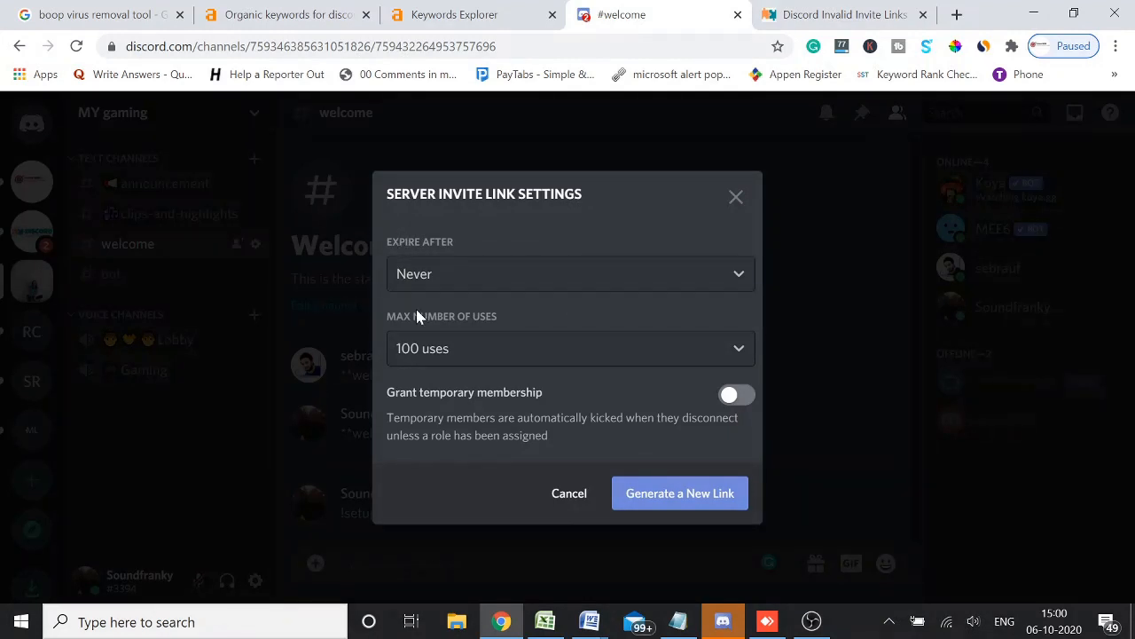
mouse_move(374, 293)
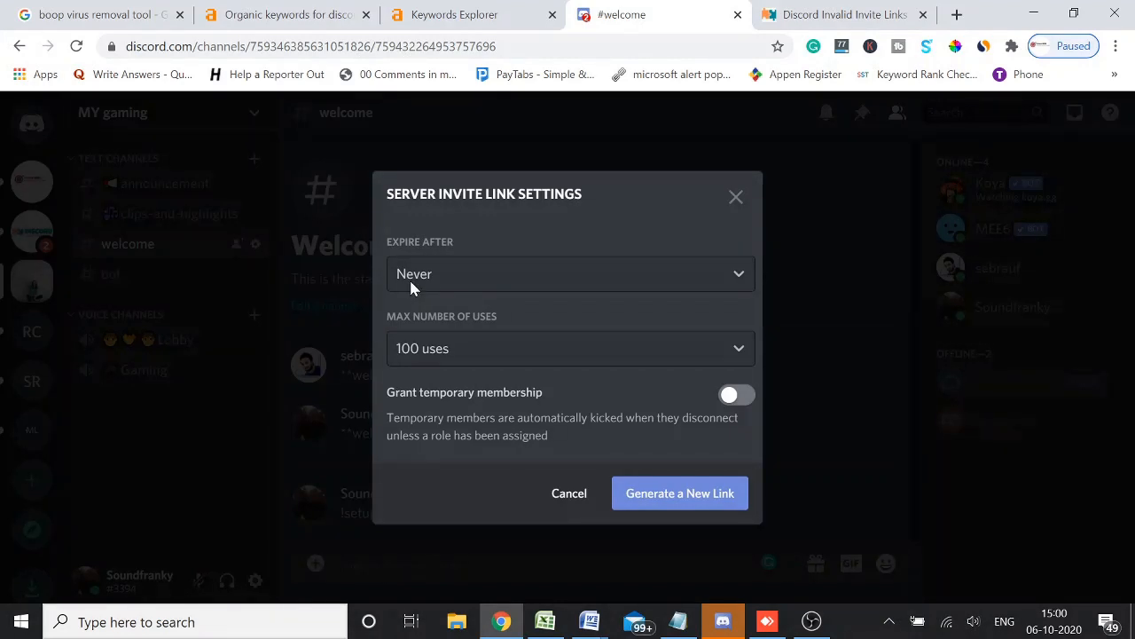
mouse_move(424, 273)
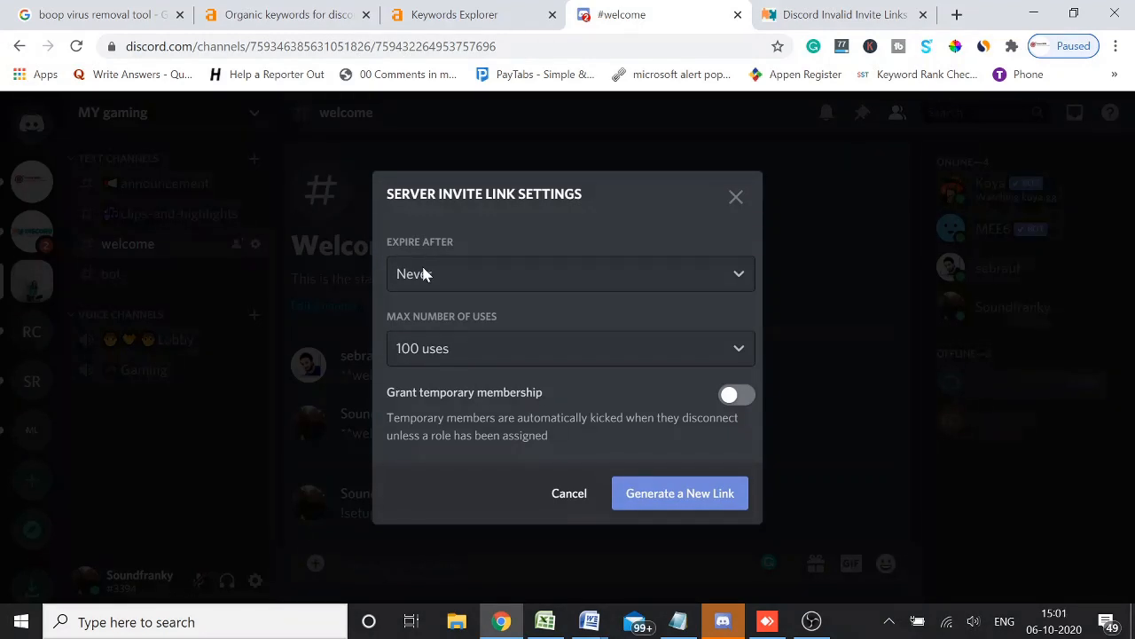
click(568, 273)
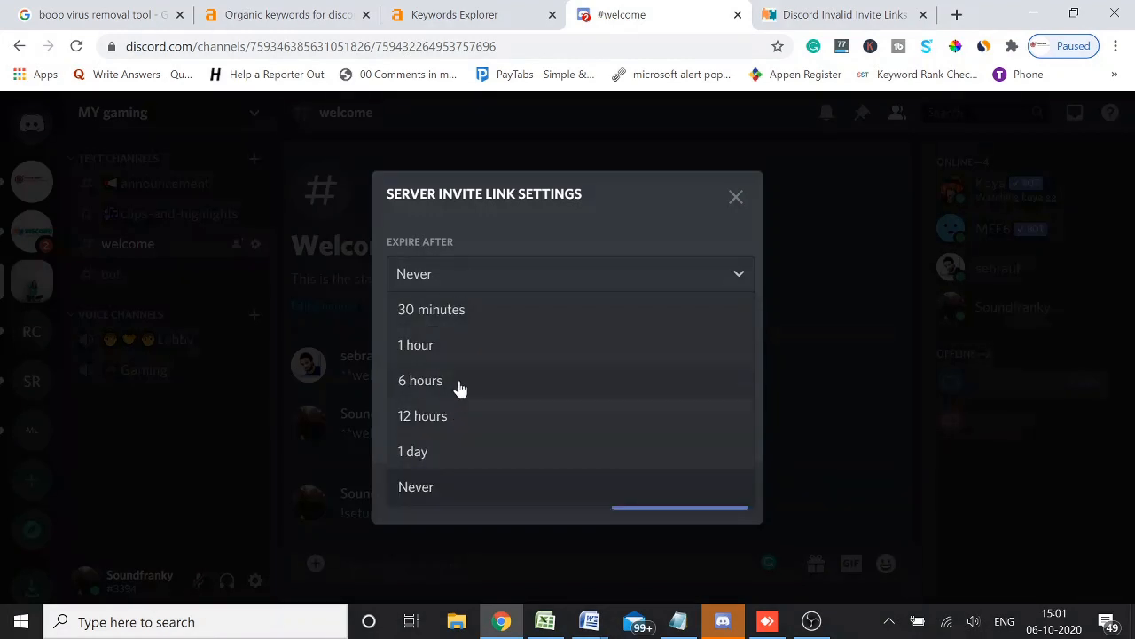
mouse_move(459, 360)
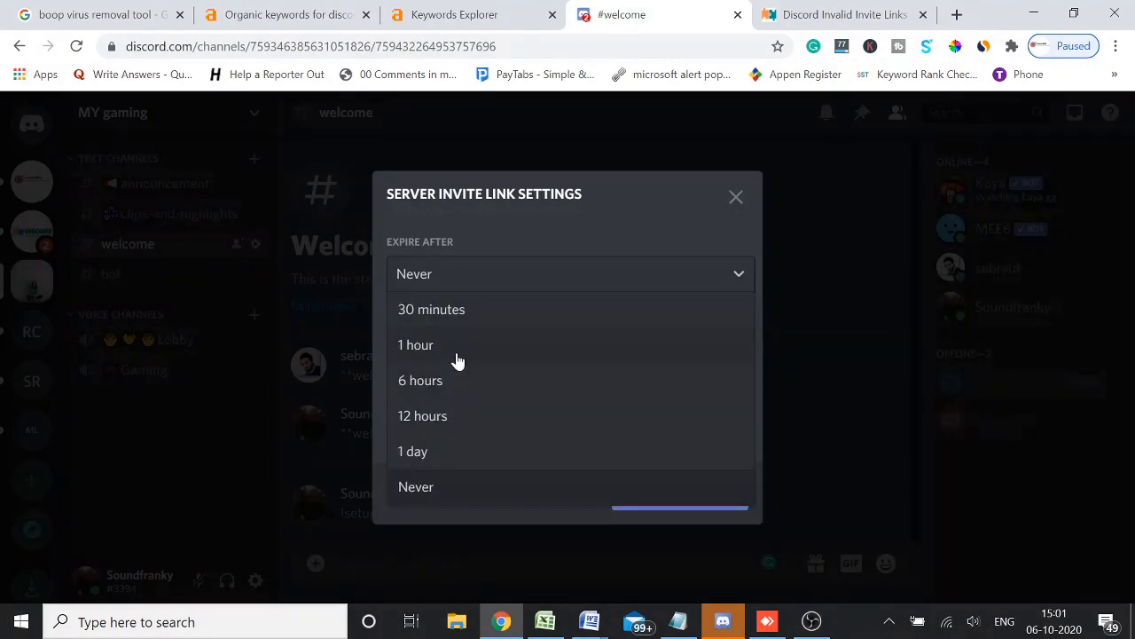
click(416, 486)
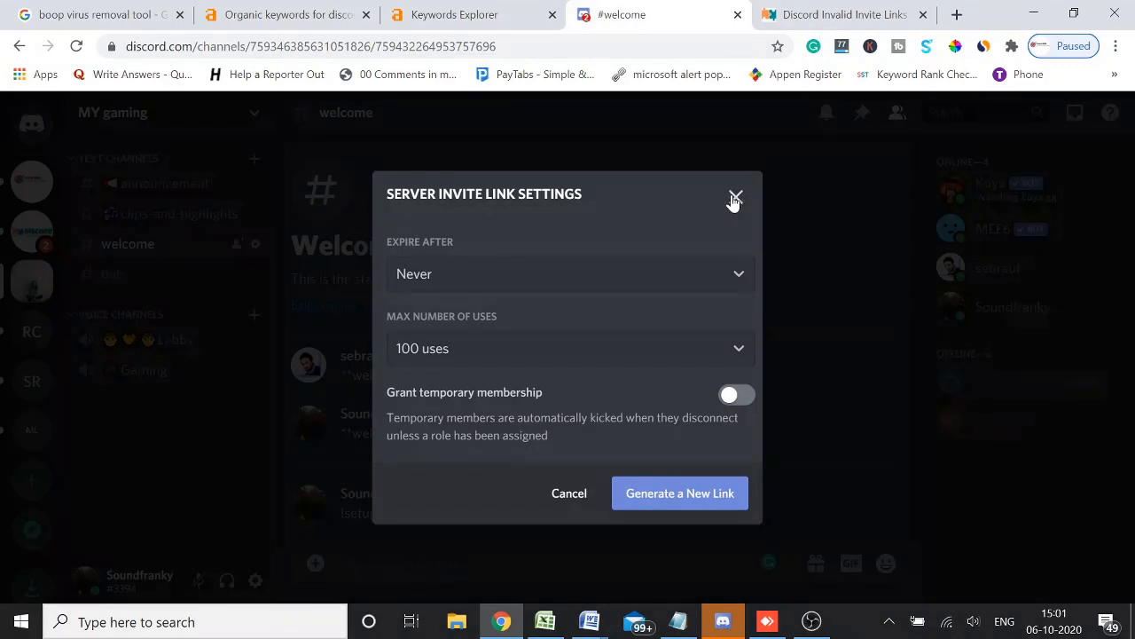
click(838, 14)
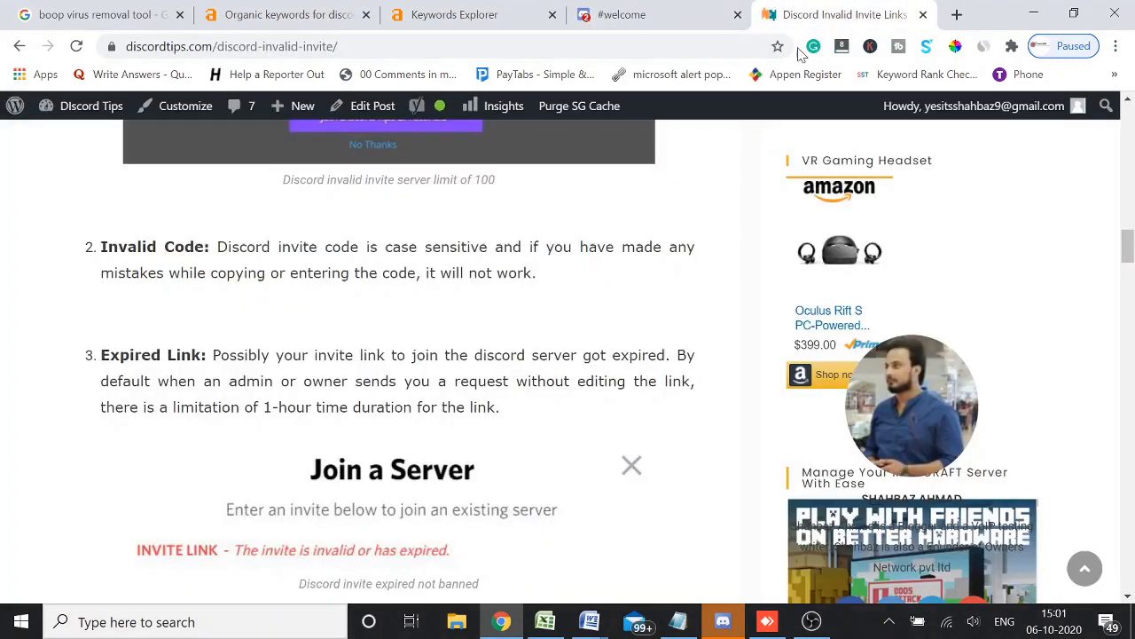
scroll(down, 3)
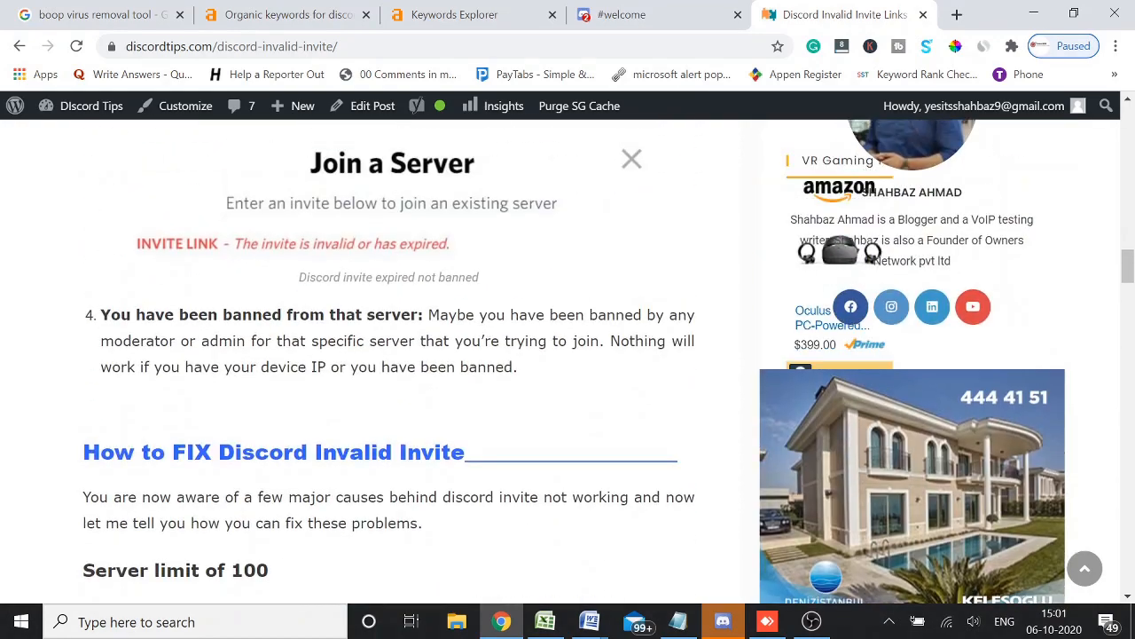